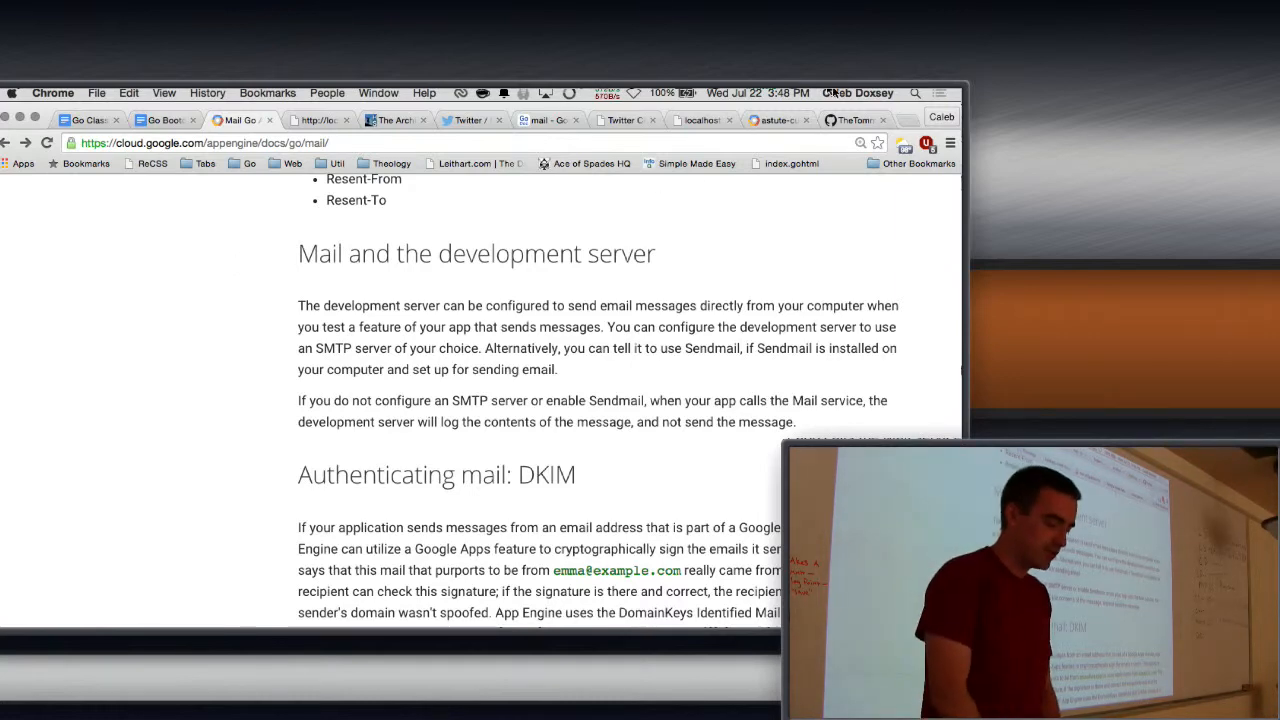
Switch from the App Engine mail docs to the TheTommyTwitch twitter-project repository tab
click(854, 120)
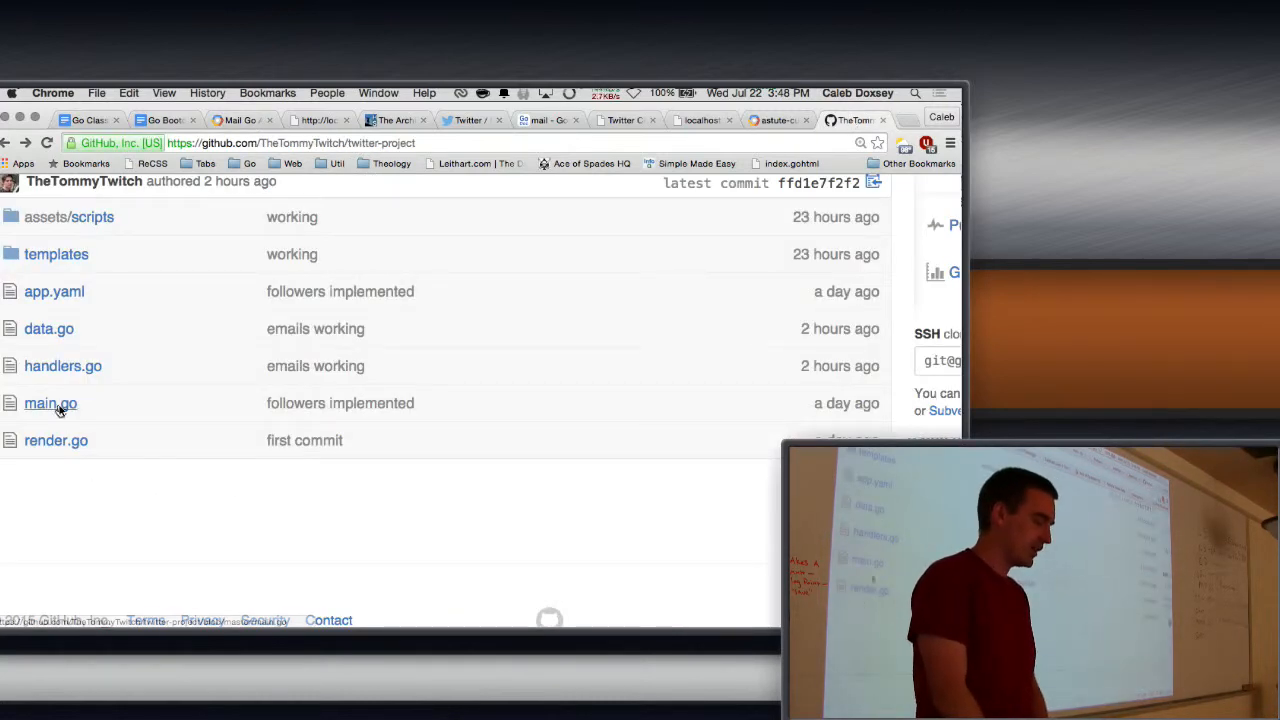
click(50, 403)
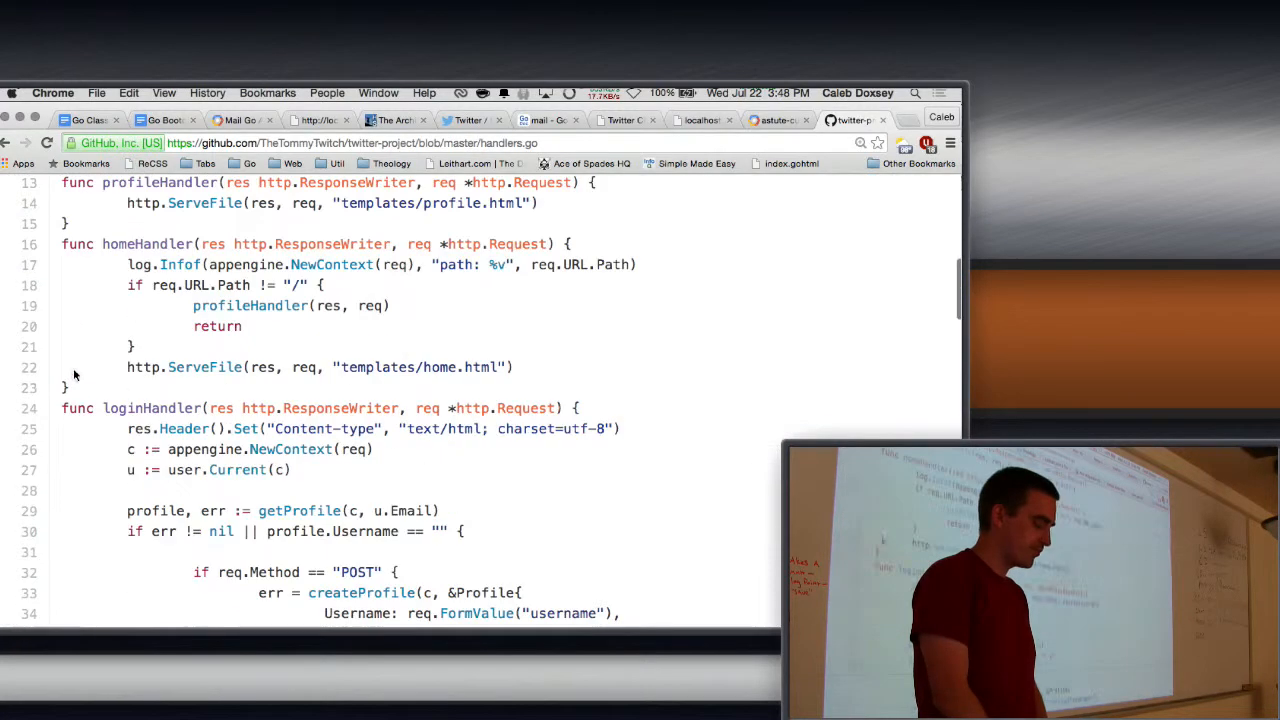
scroll(down, 3)
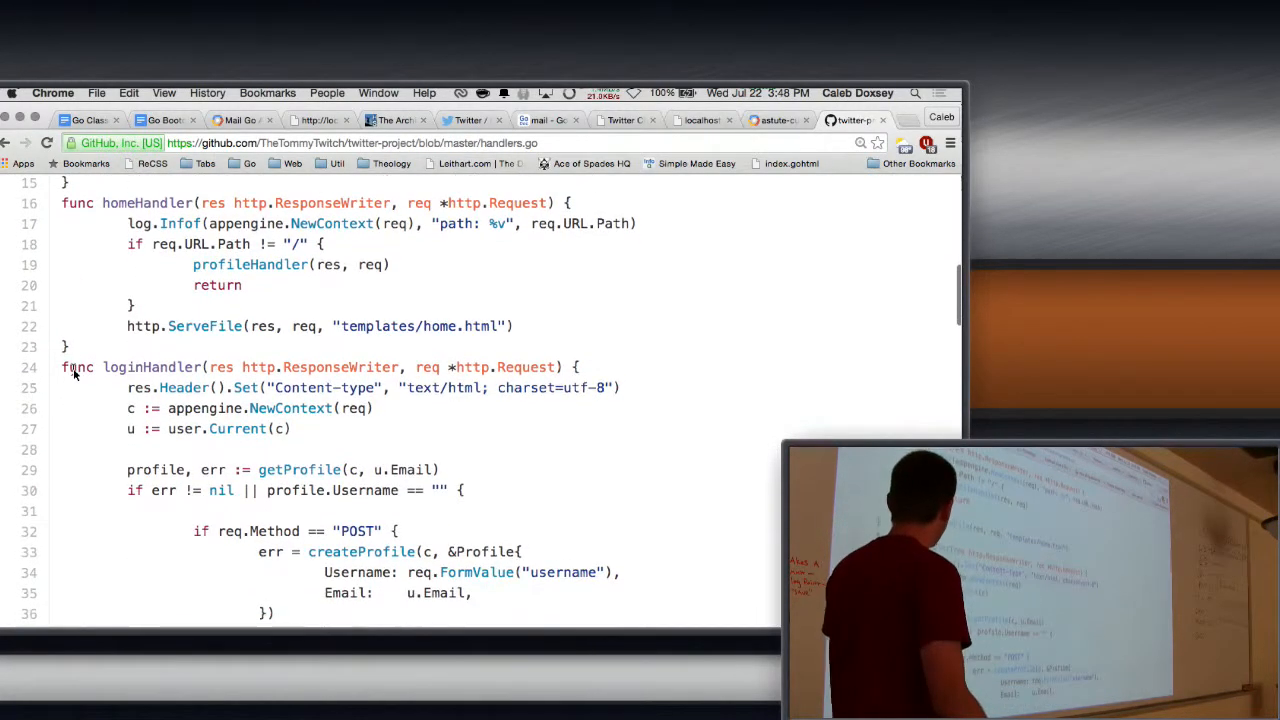
scroll(down, 3)
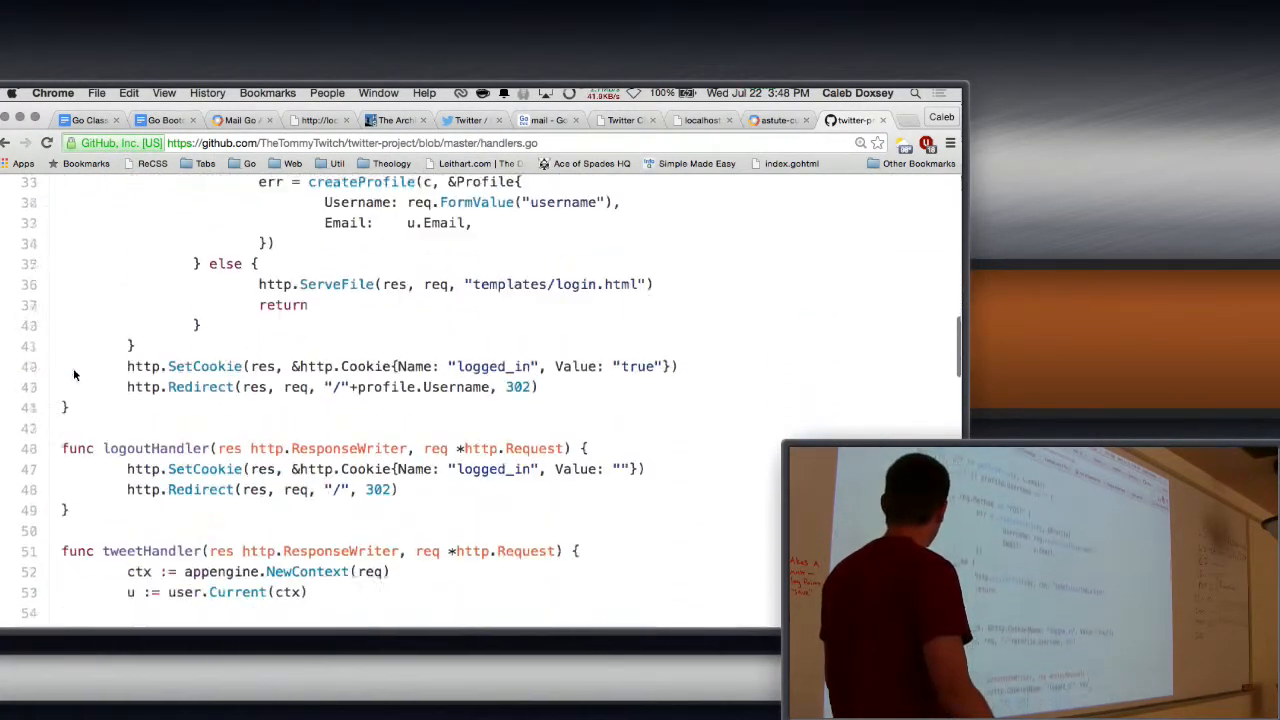
scroll(down, 3)
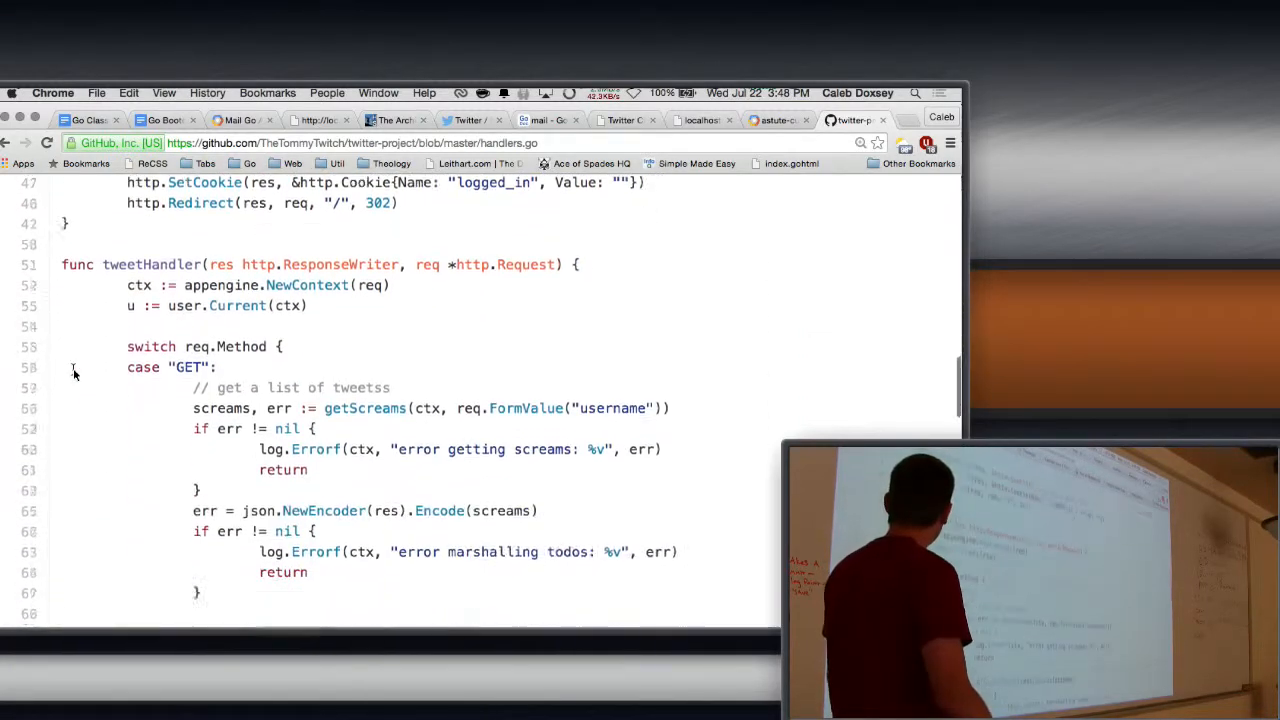
scroll(down, 3)
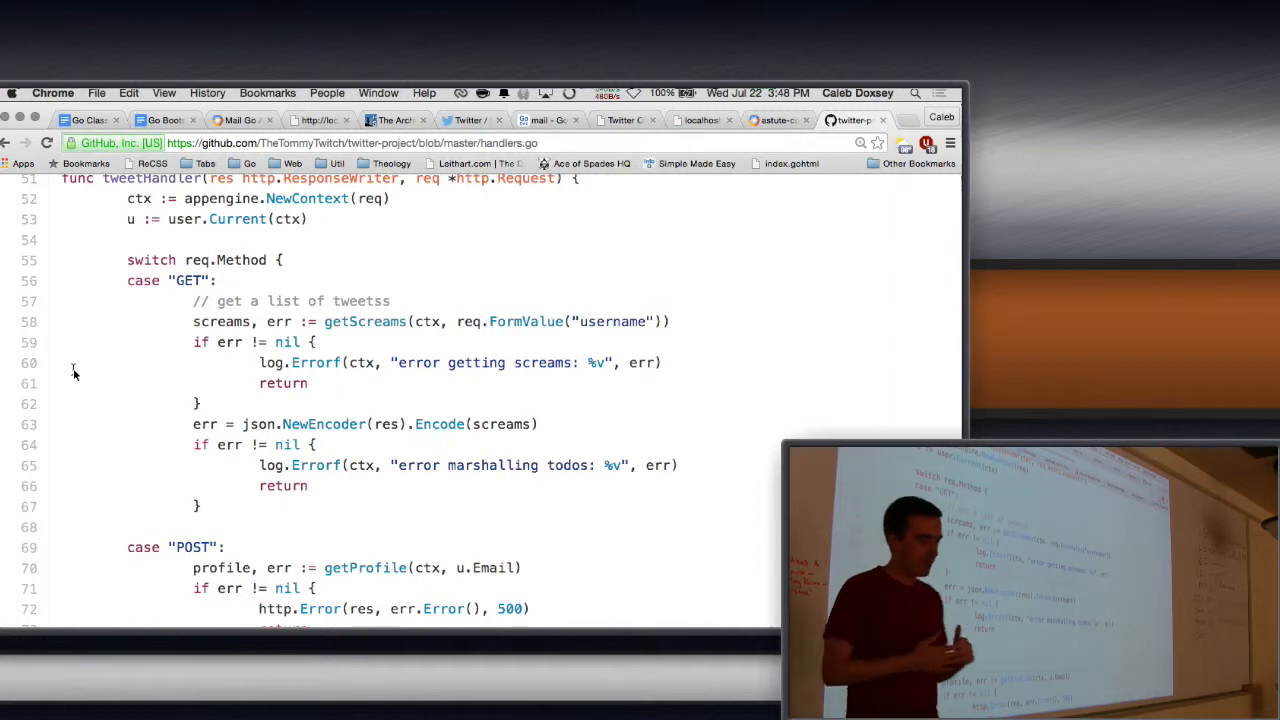
click(6, 142)
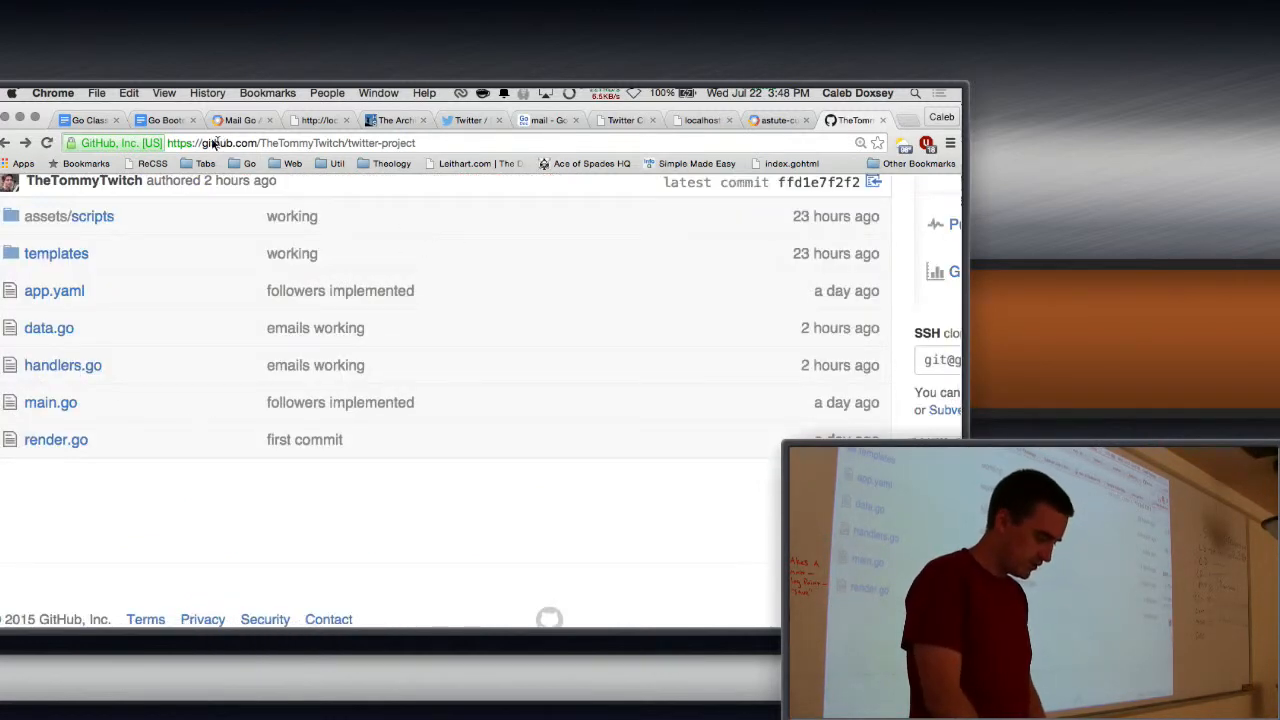
Show section 57, Realtime Updates, in the Go Bootcamp course document
click(165, 120)
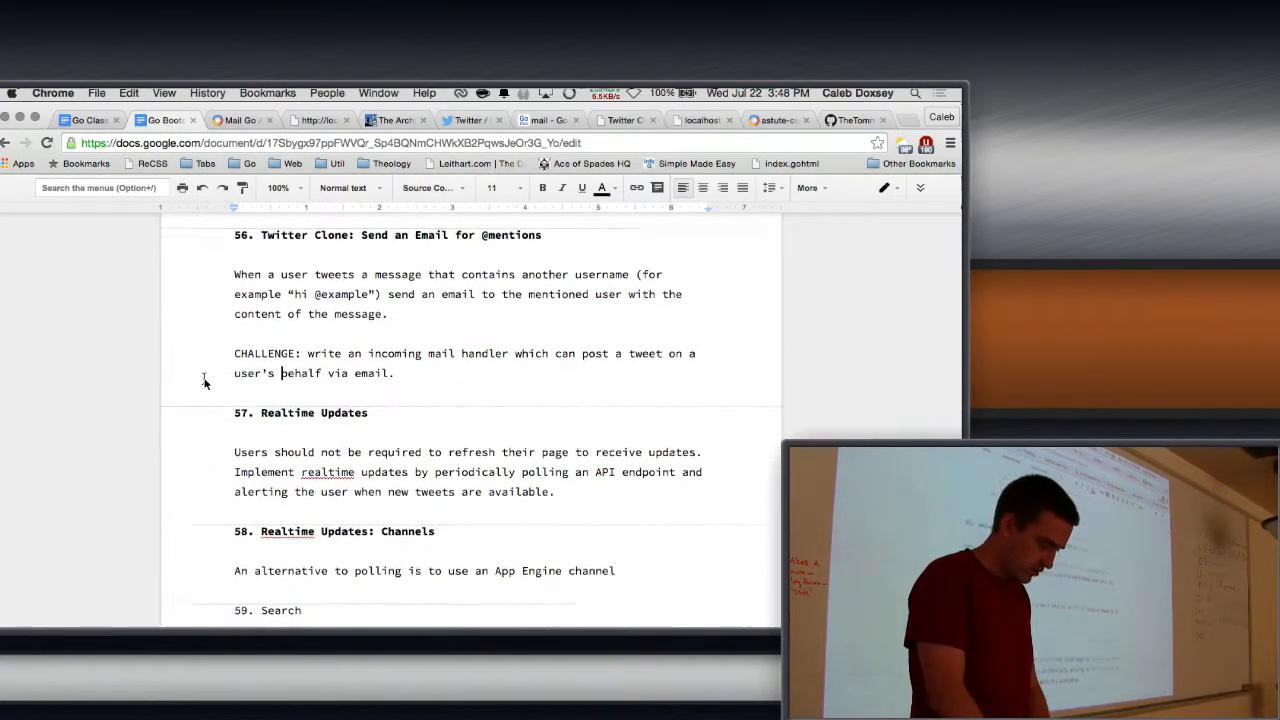
scroll(down, 3)
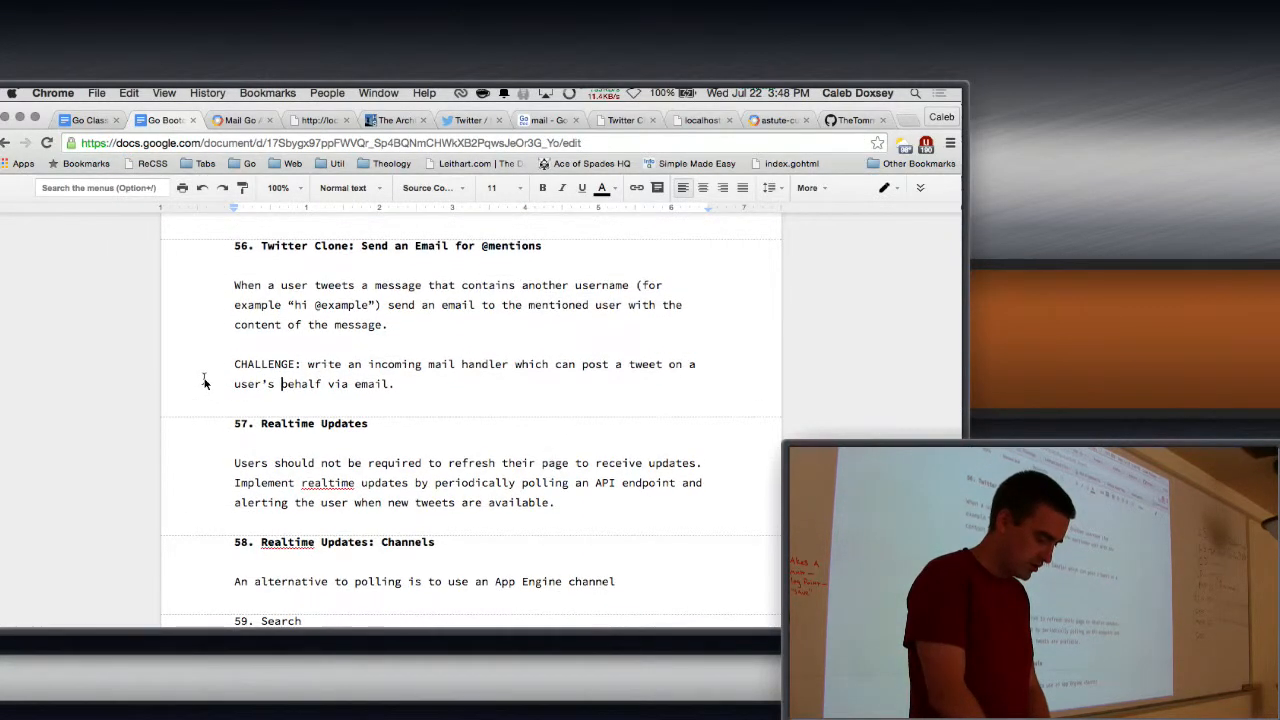
scroll(down, 3)
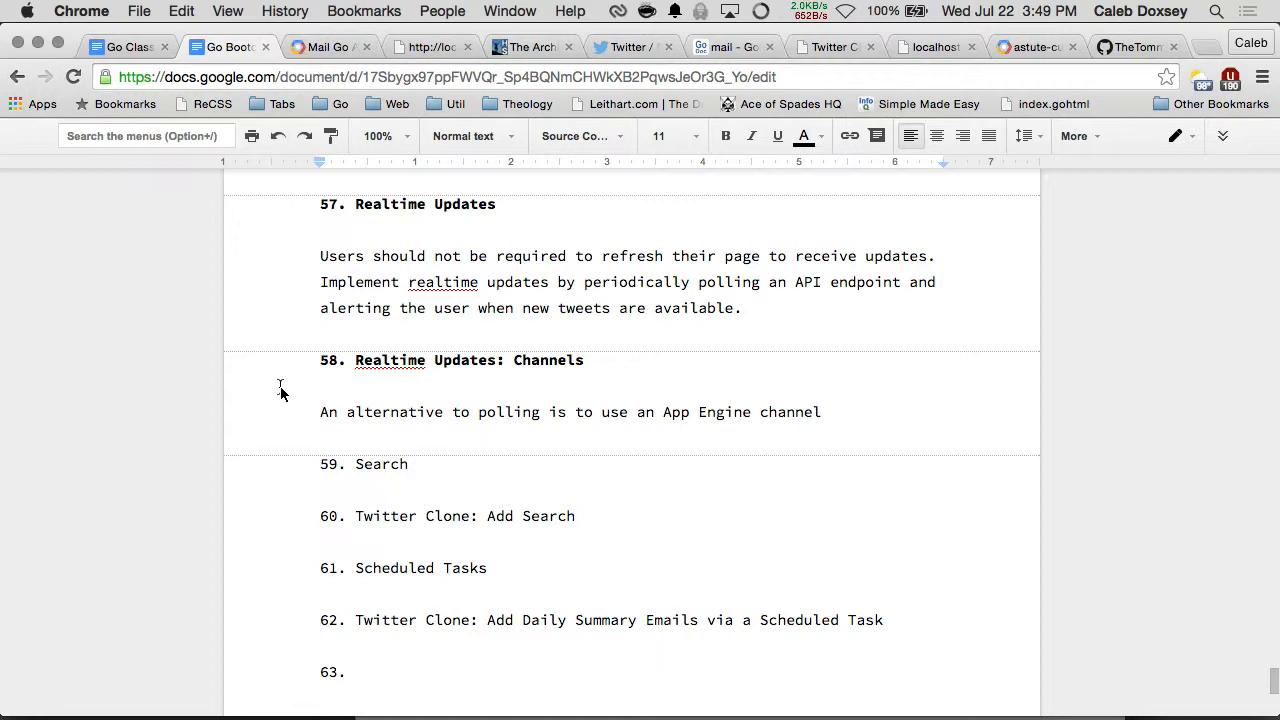
Open ABC30 Fresno's Twitter profile and scroll through its tweets
click(630, 47)
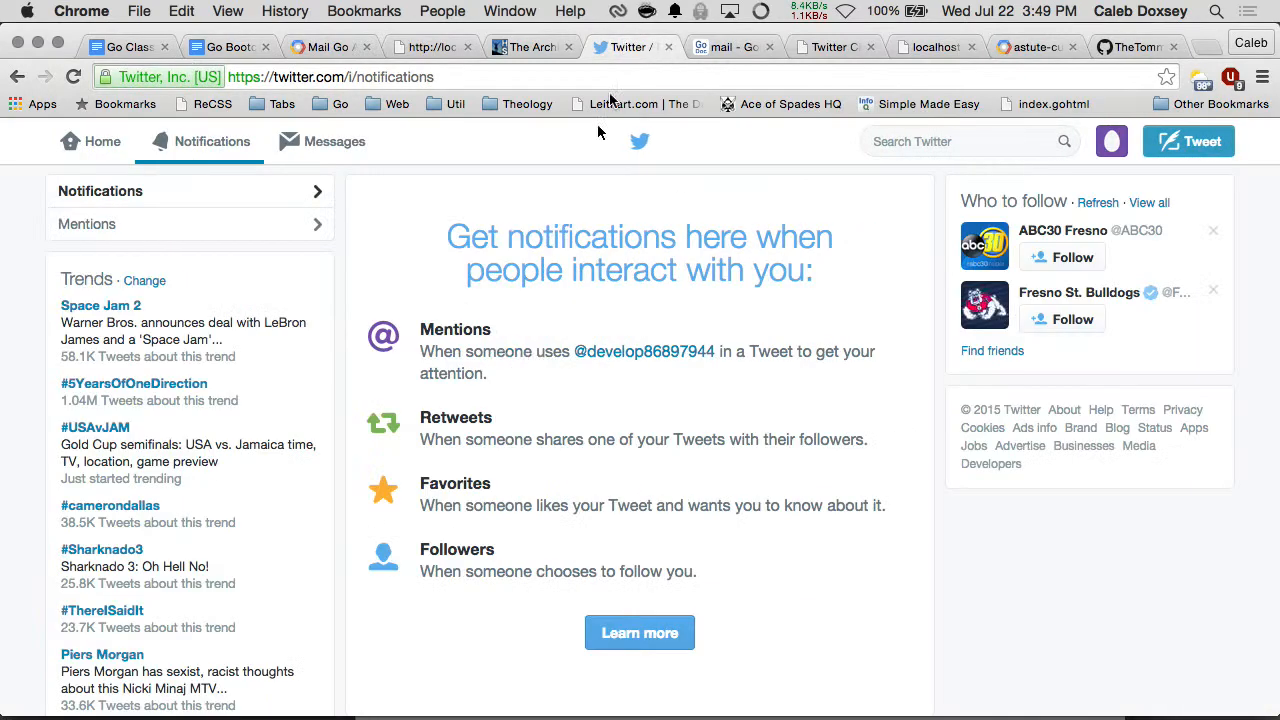
mouse_move(855, 271)
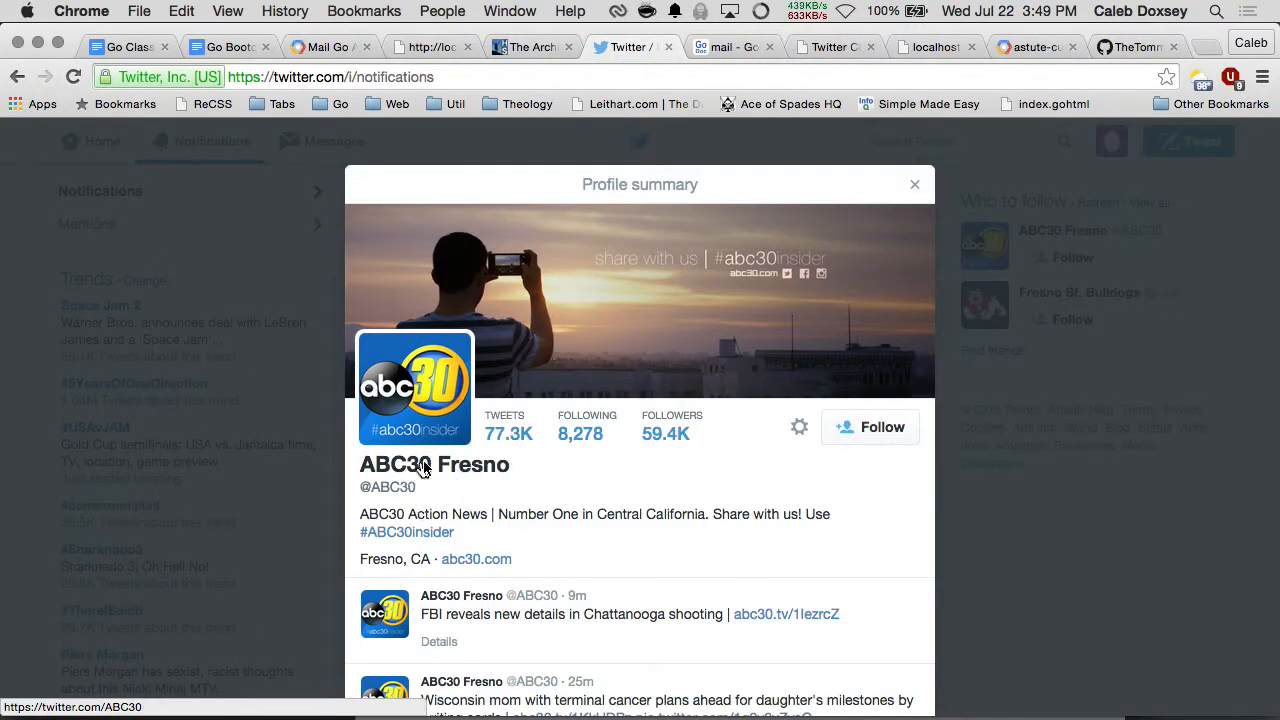
click(434, 464)
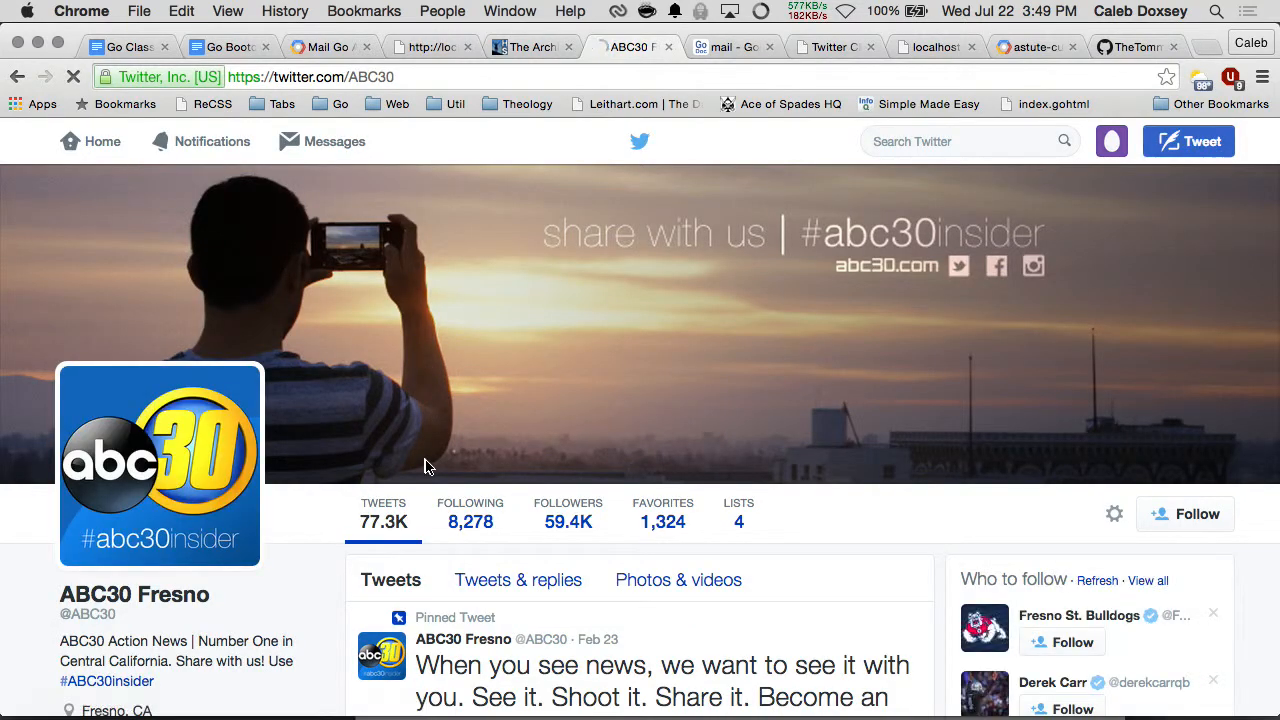
scroll(down, 3)
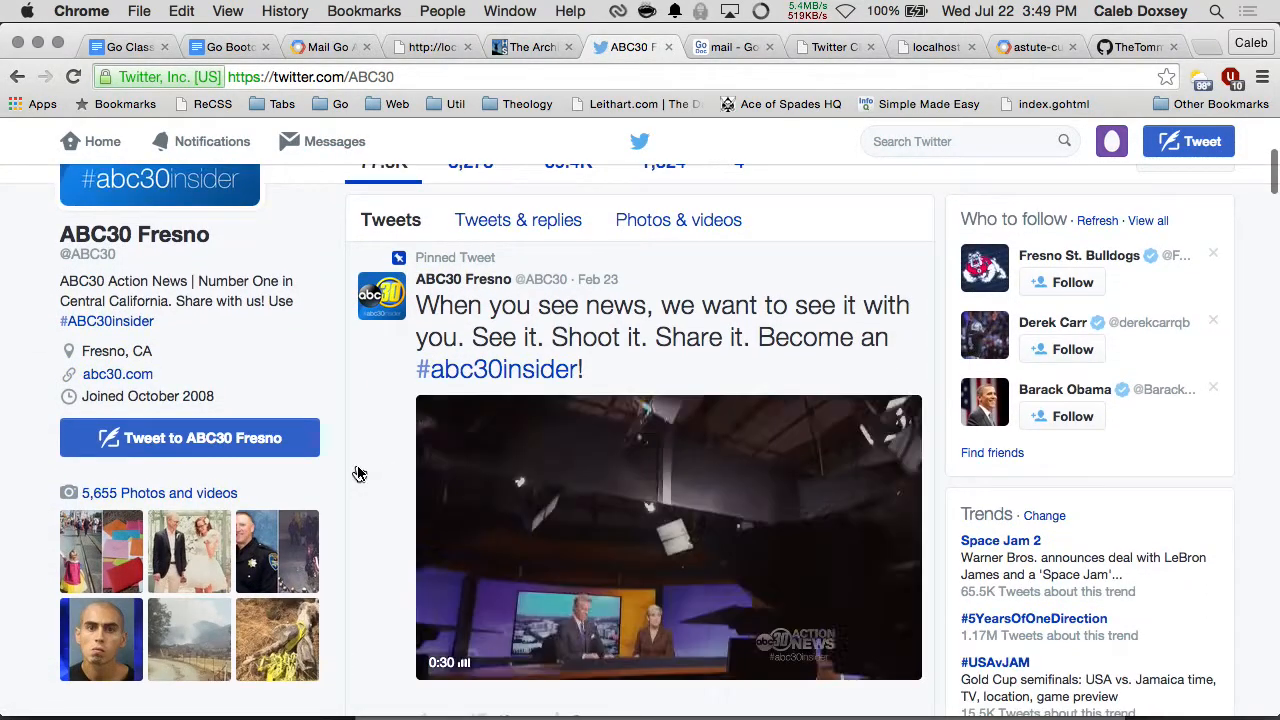
scroll(down, 3)
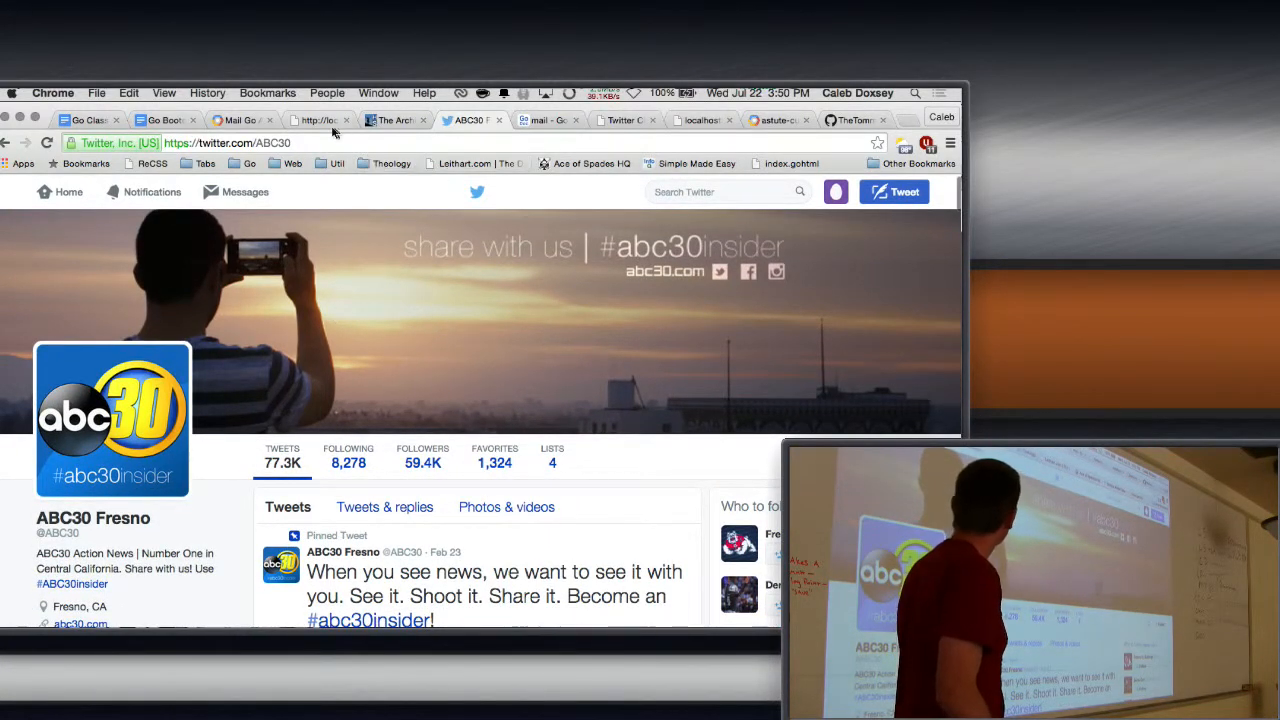
Switch to Atom to view the week3 day3 twitter-clone project files
click(315, 120)
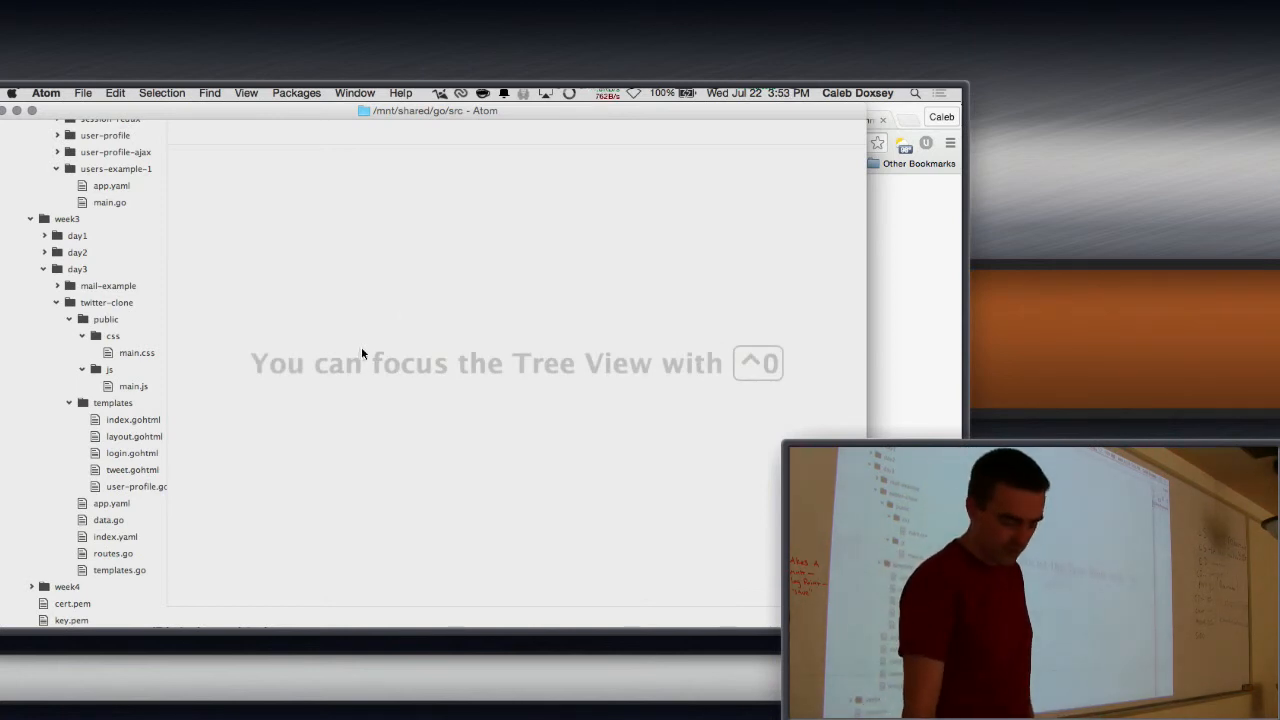
mouse_move(184, 513)
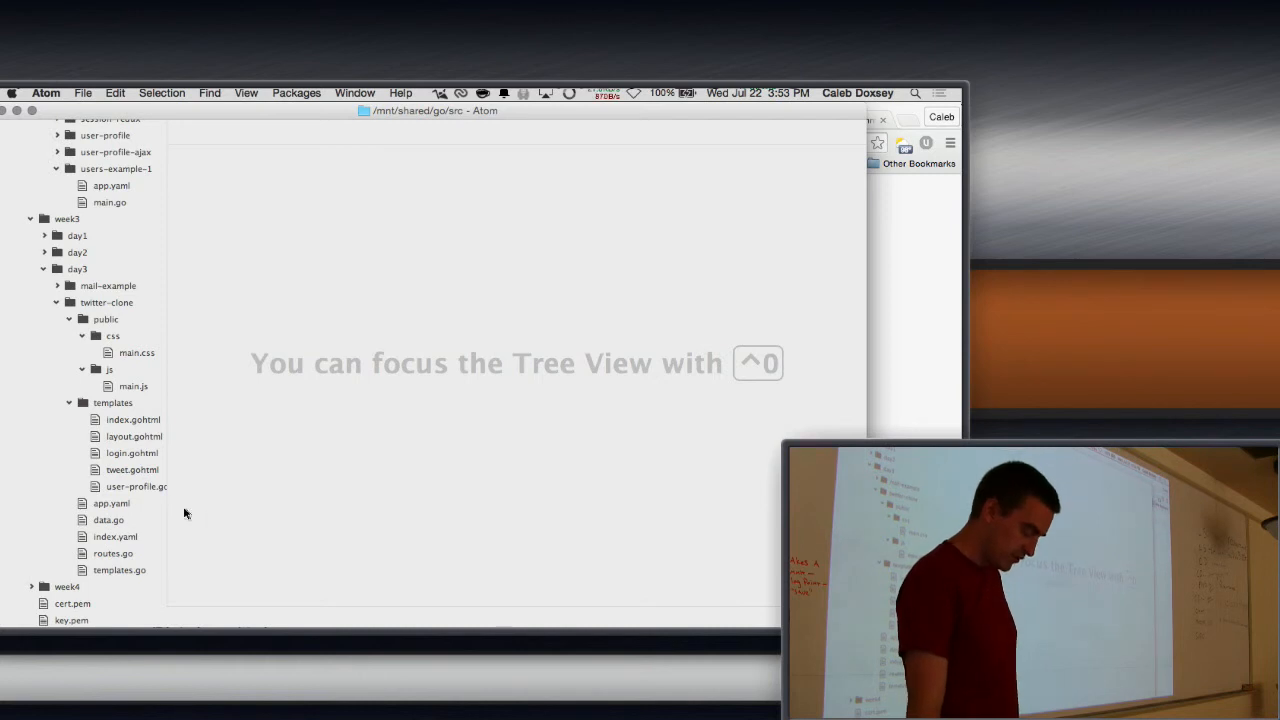